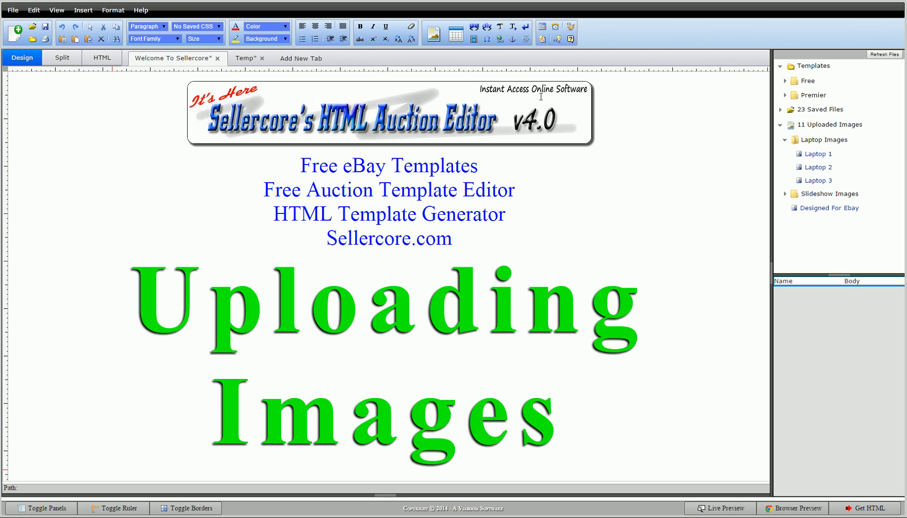
pyautogui.moveTo(697, 256)
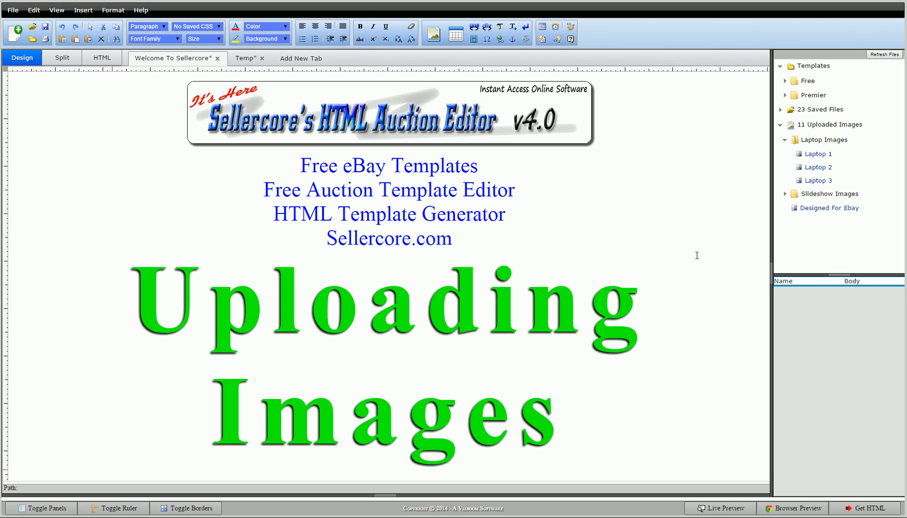
pyautogui.moveTo(678, 235)
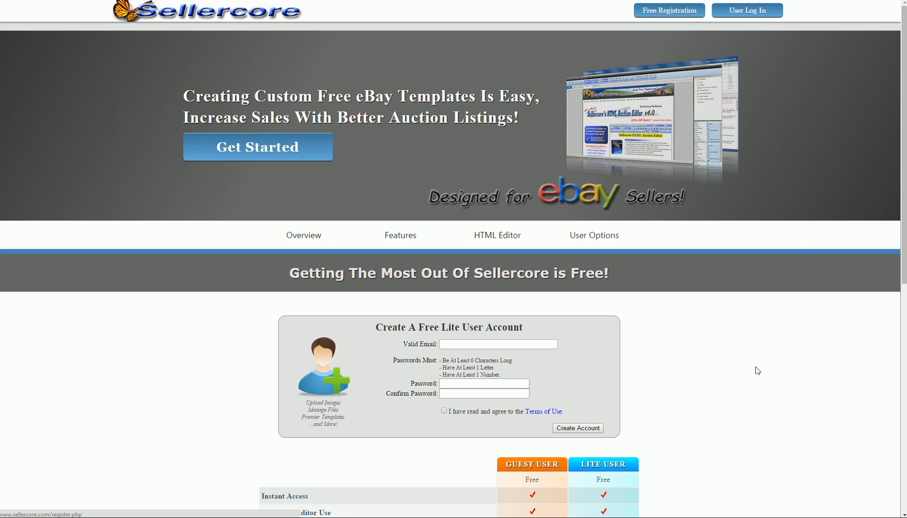
# Bring the auction editor forward and switch to the Temp document with the two upload sentences.
pyautogui.scroll(-3)
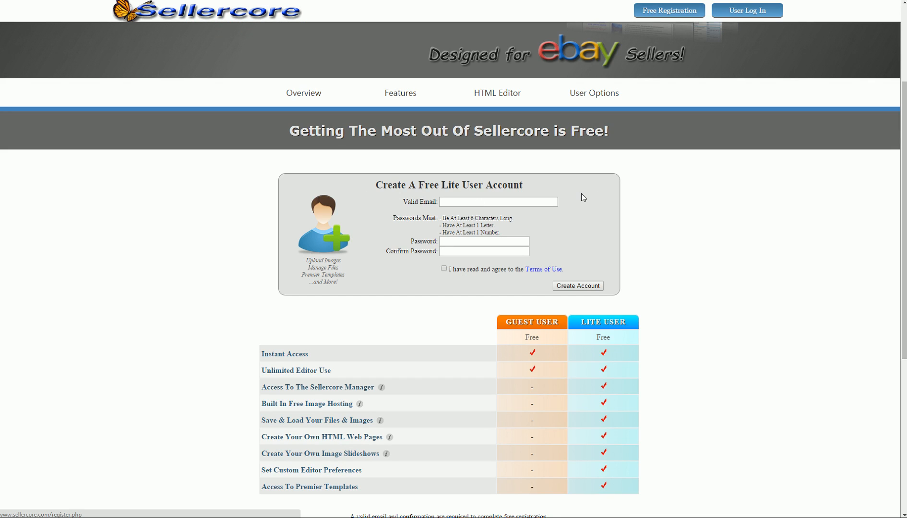
pyautogui.moveTo(722, 233)
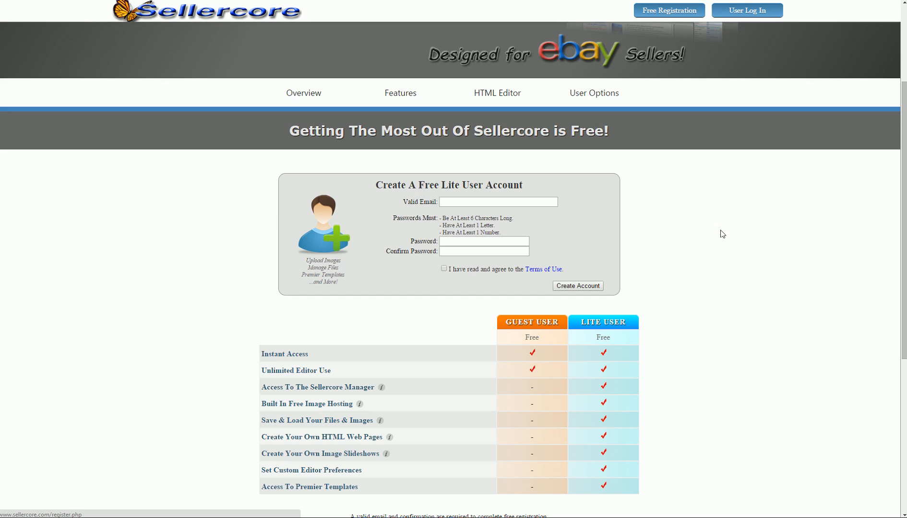
pyautogui.moveTo(761, 235)
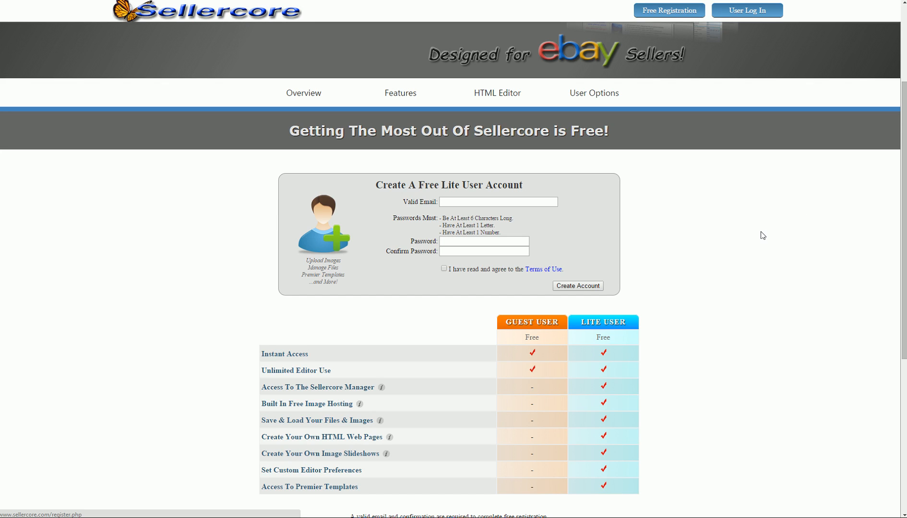
pyautogui.moveTo(756, 235)
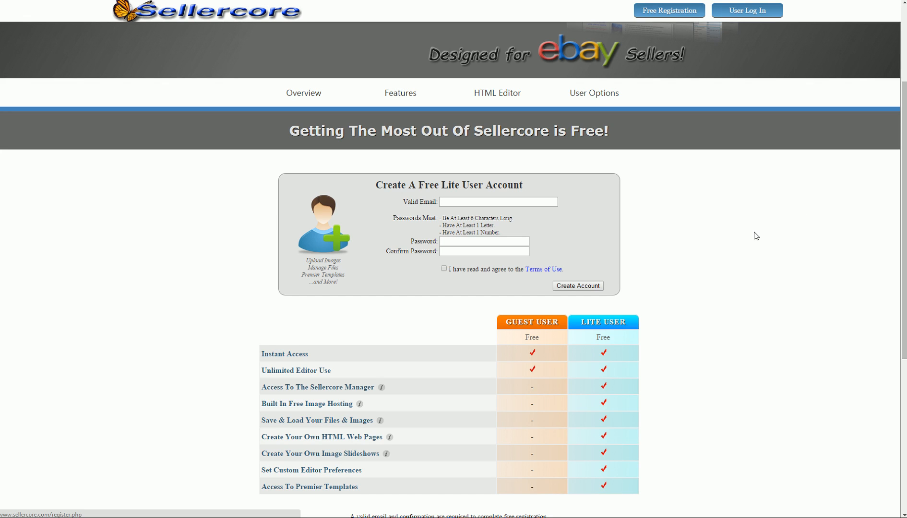
pyautogui.moveTo(66, 304)
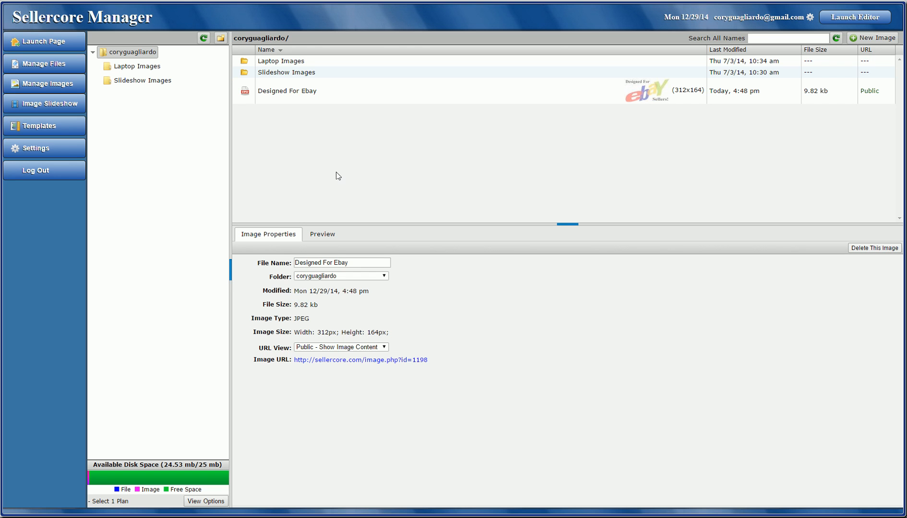
pyautogui.moveTo(351, 161)
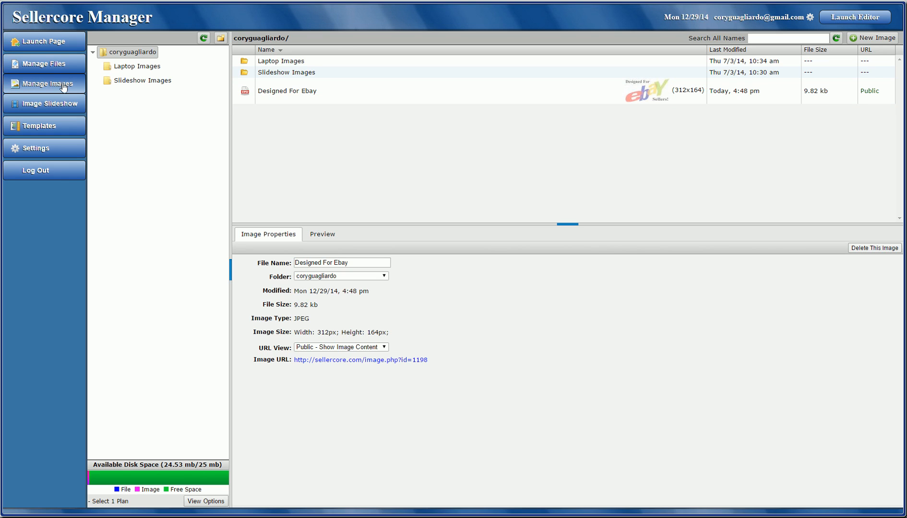
pyautogui.moveTo(44, 126)
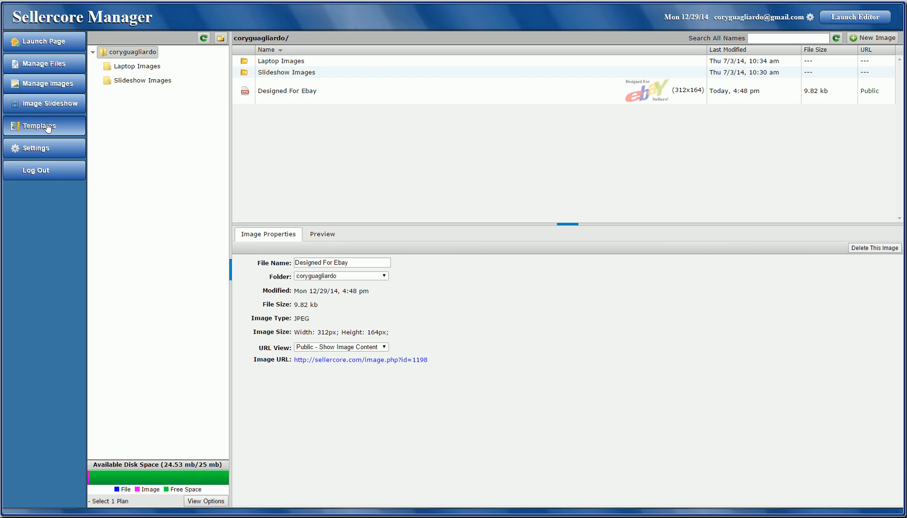
pyautogui.moveTo(626, 153)
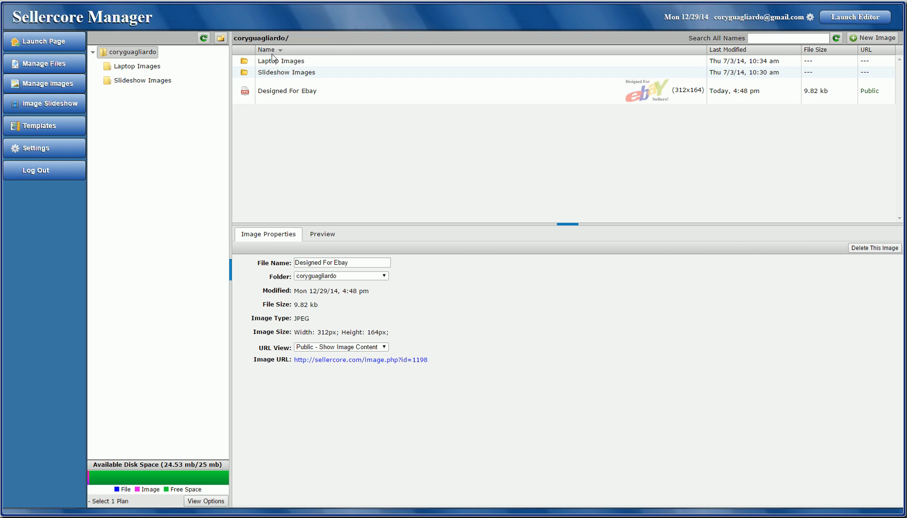
pyautogui.click(854, 17)
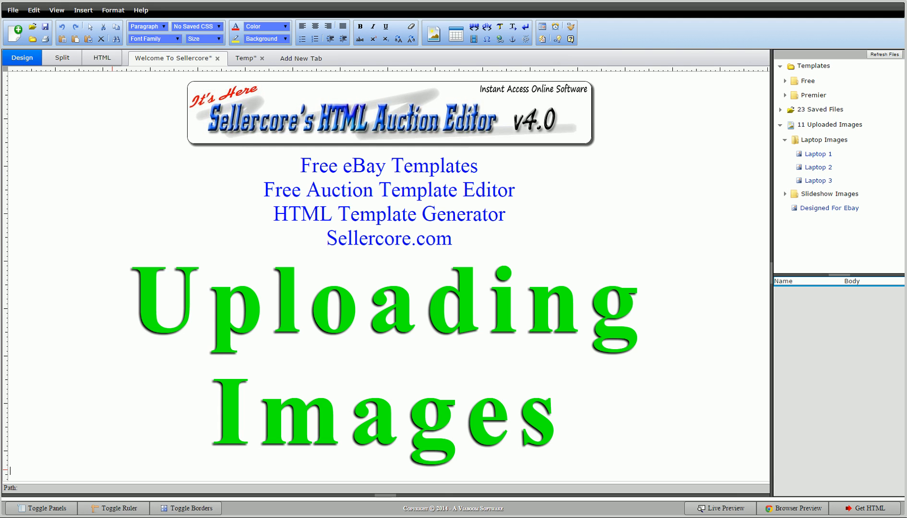
pyautogui.click(246, 58)
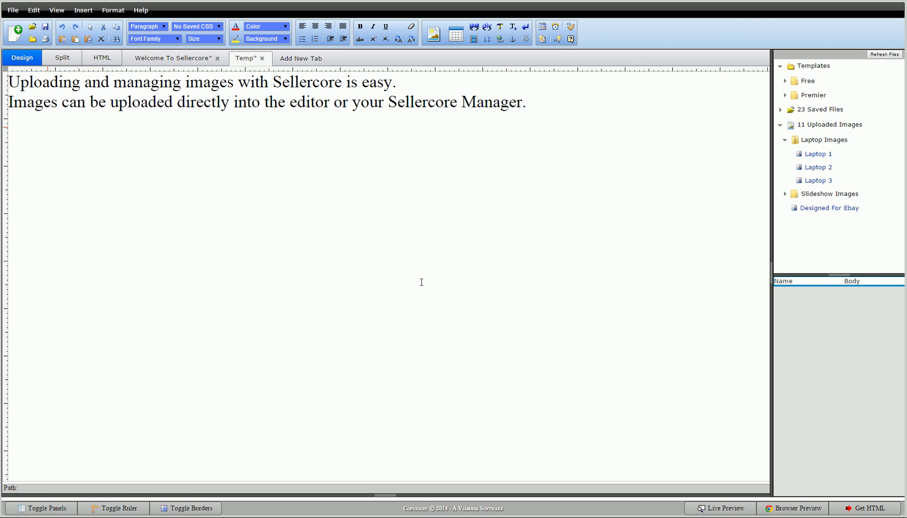
pyautogui.moveTo(281, 209)
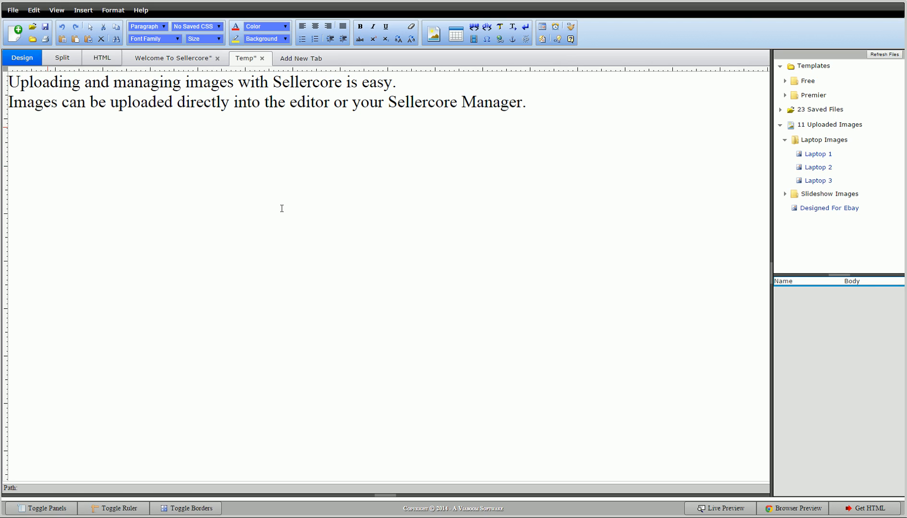
pyautogui.moveTo(277, 217)
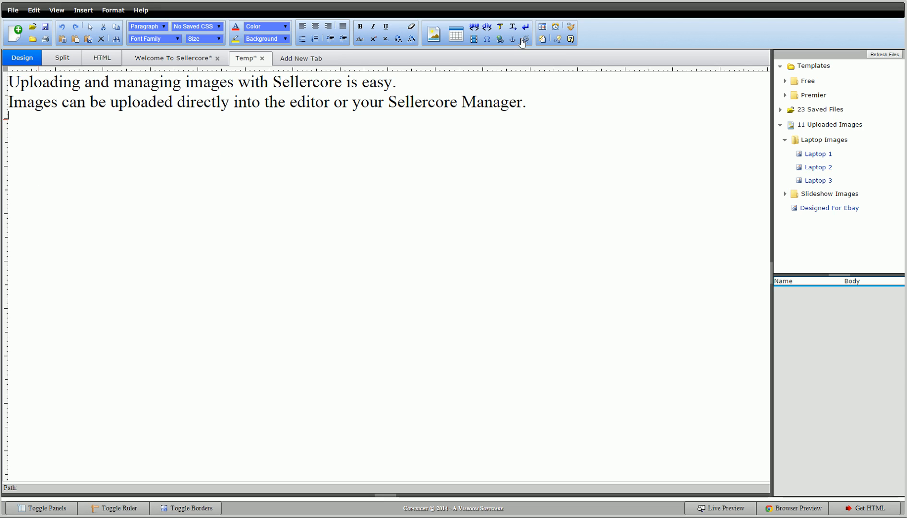
# Start an image insert and bring up the Upload New Image form from the Img URL row.
pyautogui.click(432, 33)
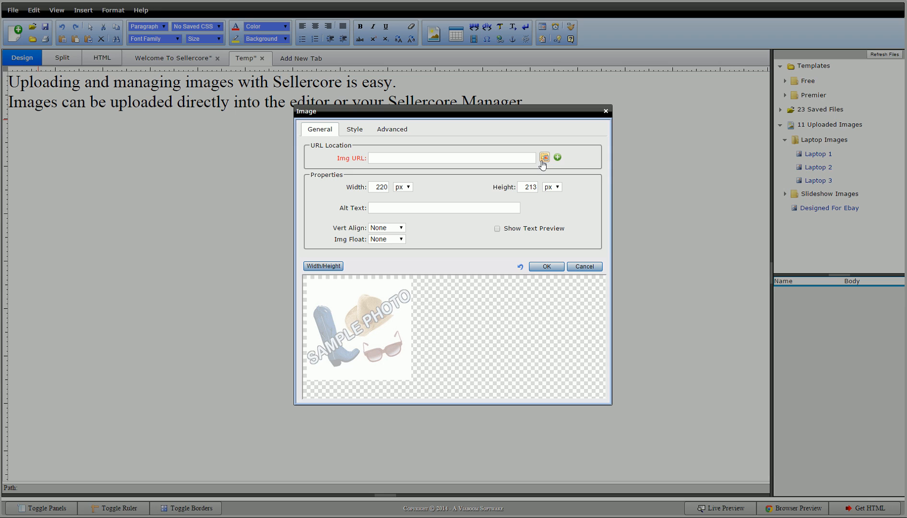
pyautogui.moveTo(543, 156)
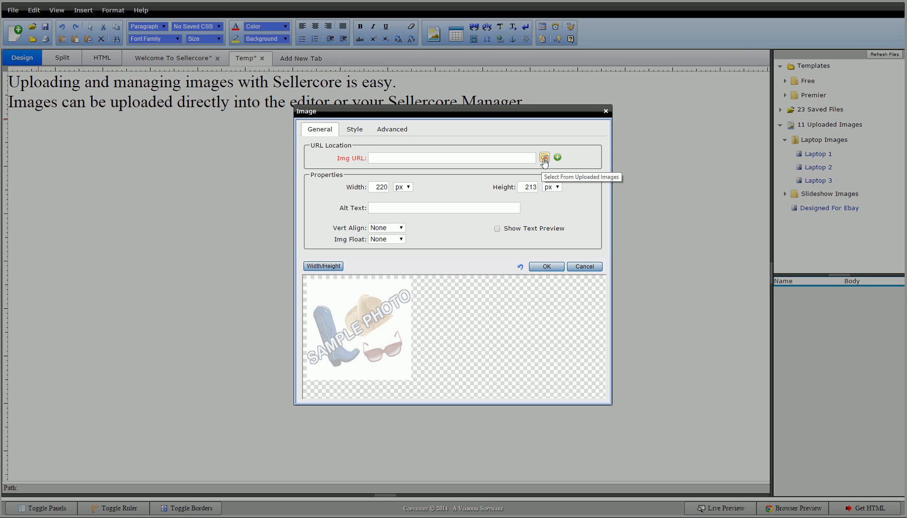
pyautogui.moveTo(556, 157)
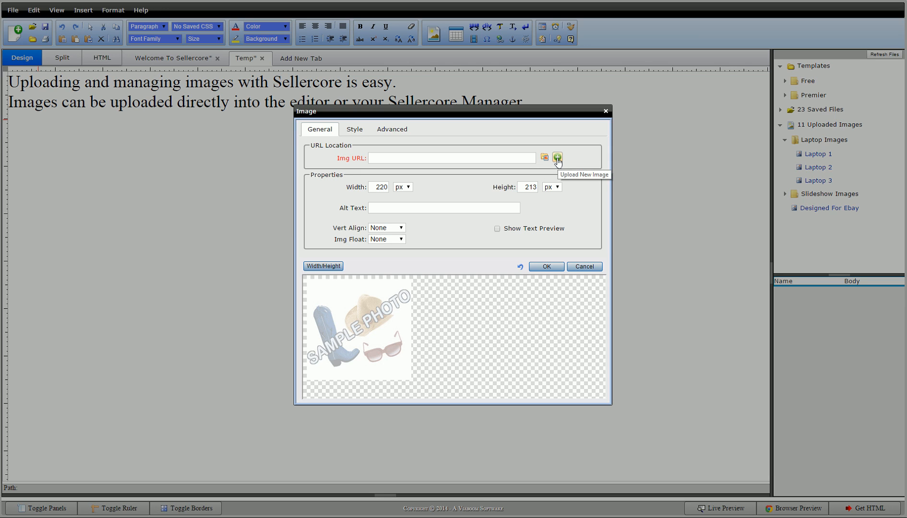
pyautogui.click(556, 156)
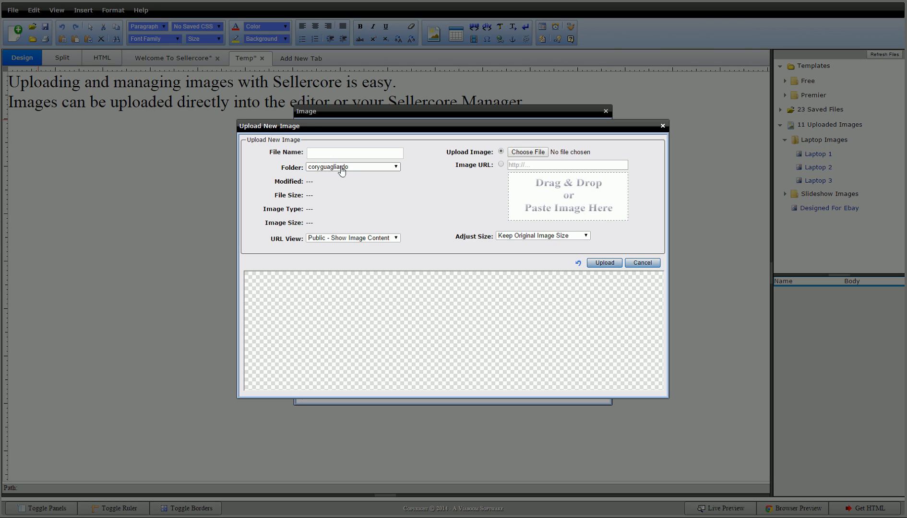
pyautogui.moveTo(339, 218)
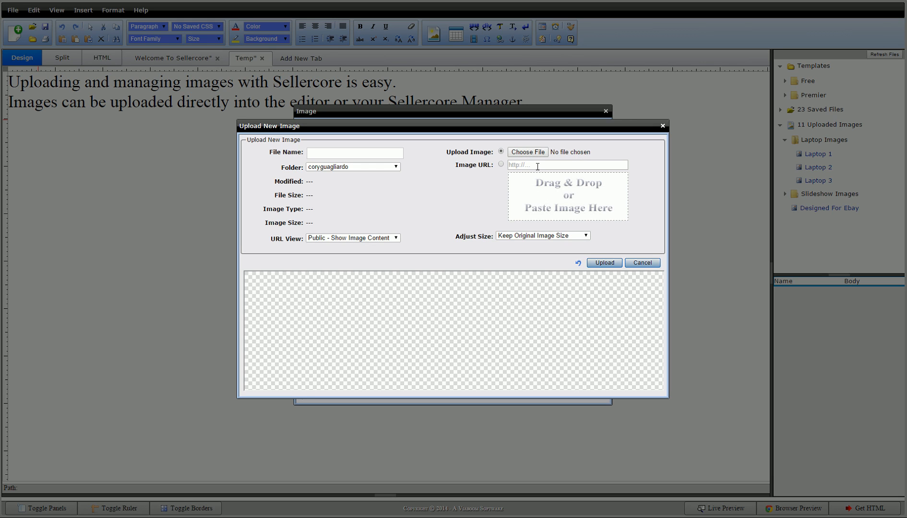
pyautogui.moveTo(559, 202)
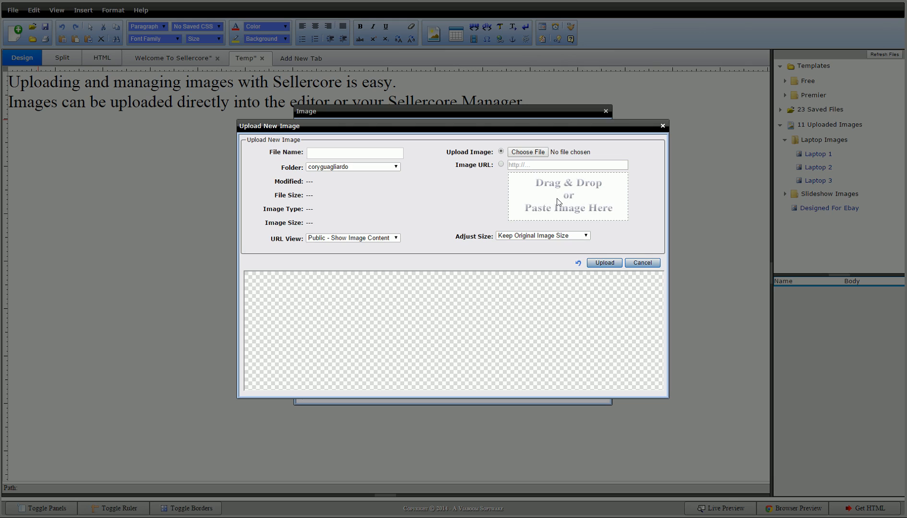
pyautogui.moveTo(523, 190)
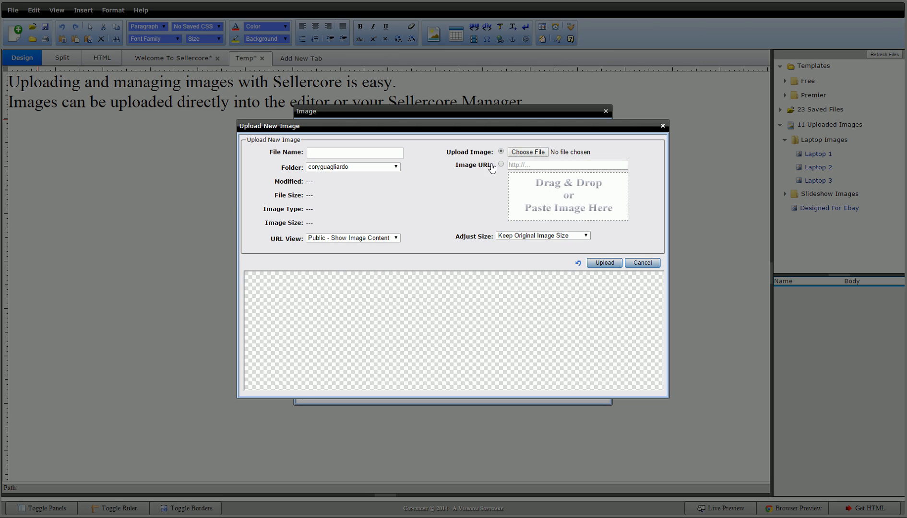
pyautogui.moveTo(504, 170)
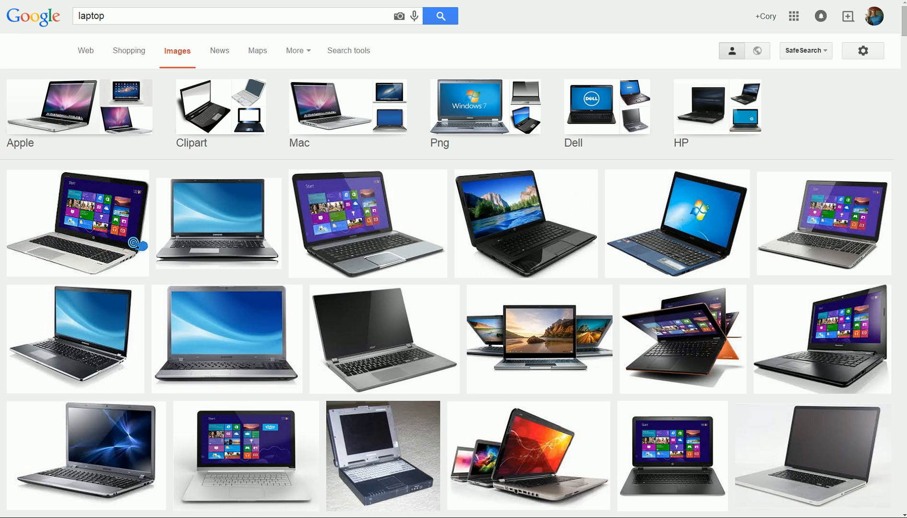
pyautogui.moveTo(171, 57)
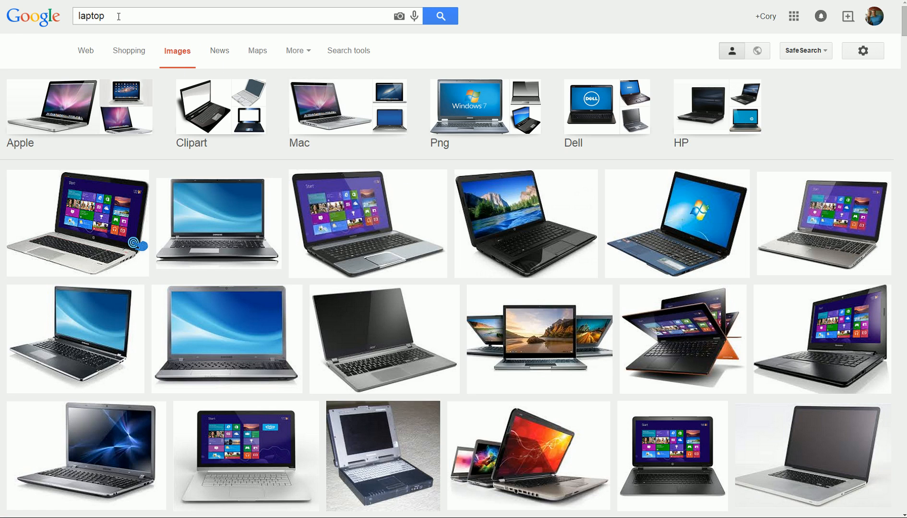
# Enlarge the sharein.org three-laptop photo from the Google Images laptop results.
pyautogui.scroll(-3)
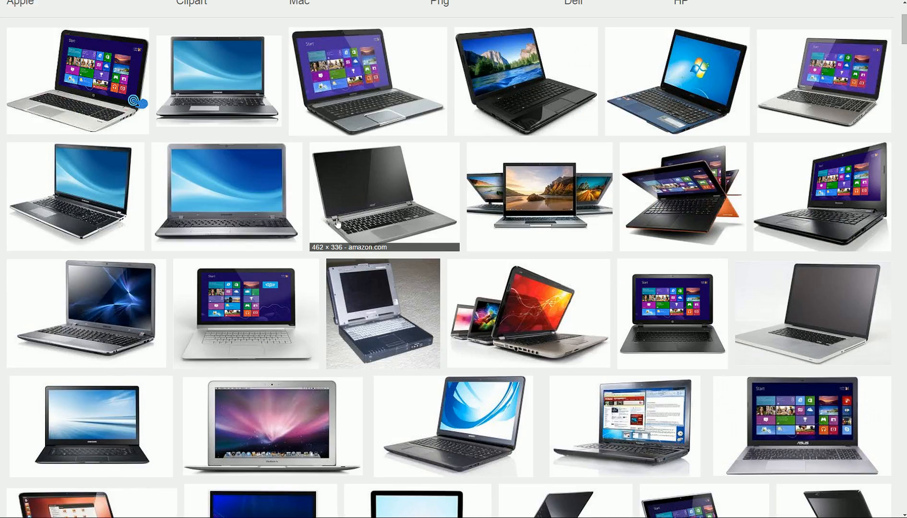
pyautogui.scroll(3)
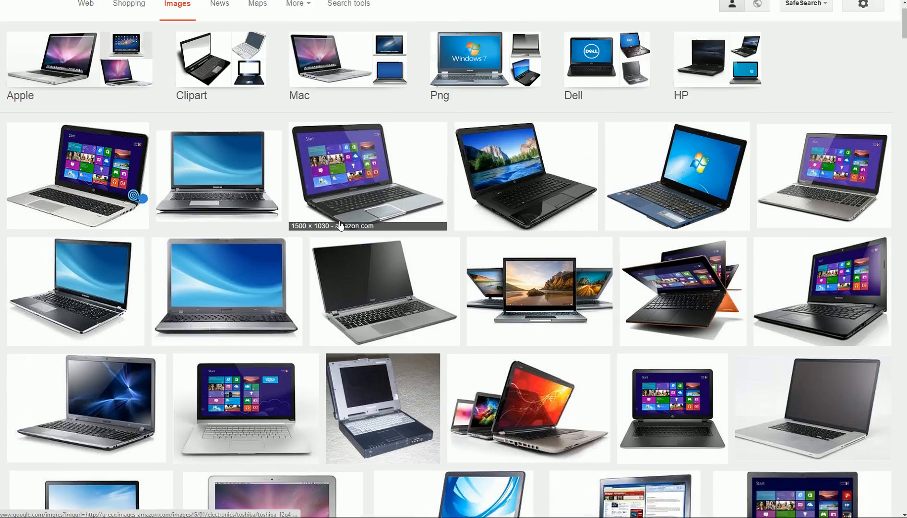
pyautogui.click(537, 290)
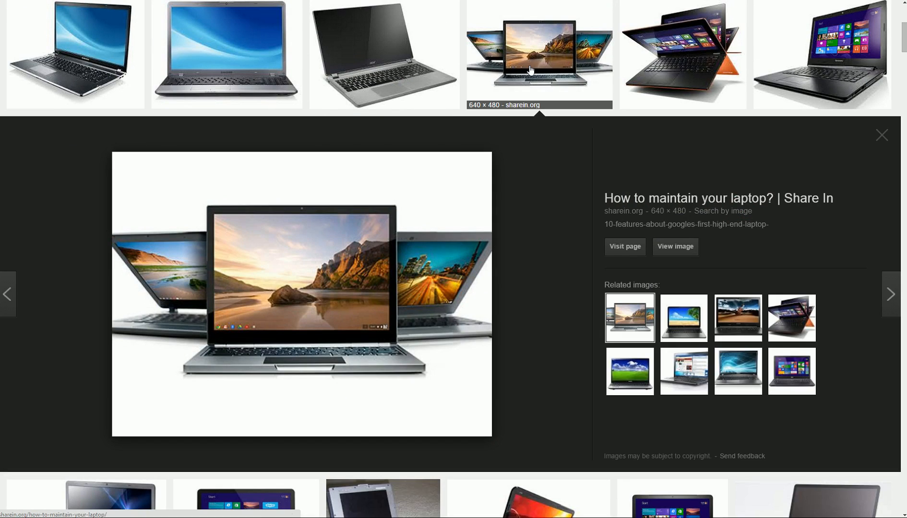
pyautogui.moveTo(675, 245)
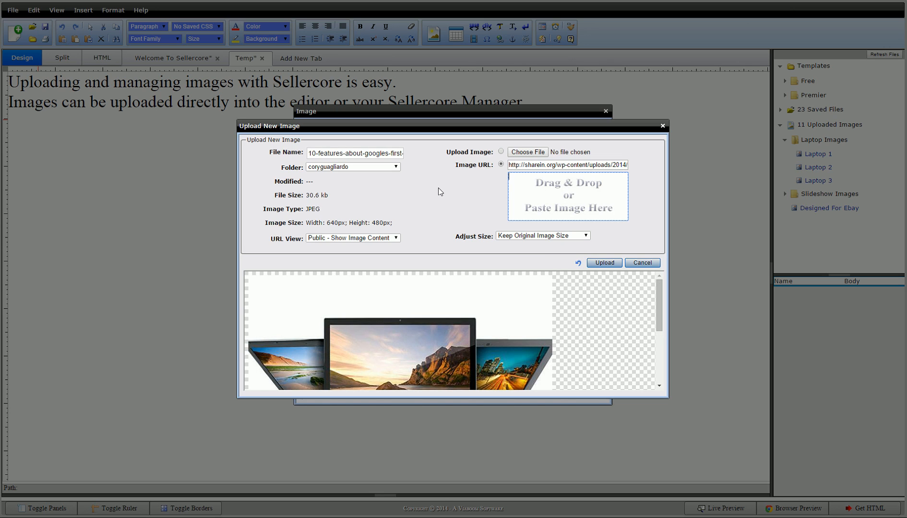
pyautogui.moveTo(351, 209)
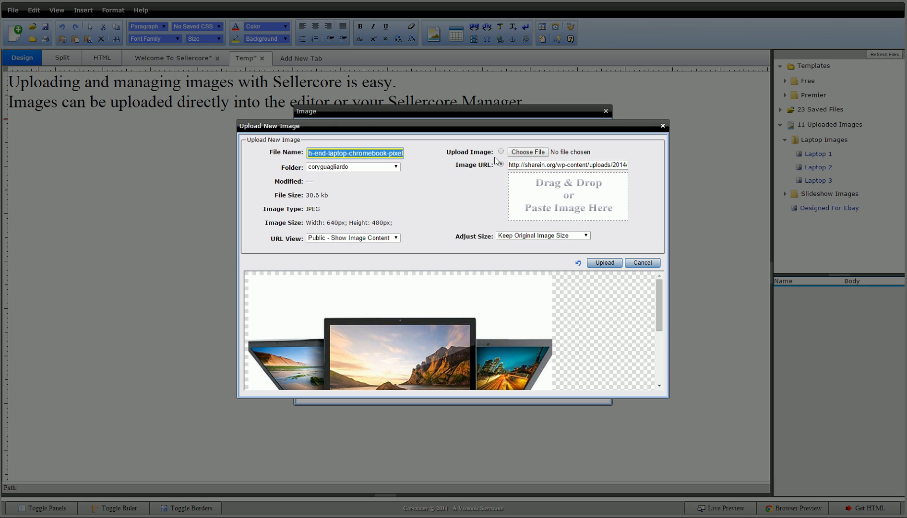
# Name the web-linked laptop photo 'Laptops' in the upload form.
pyautogui.write('Lapto')
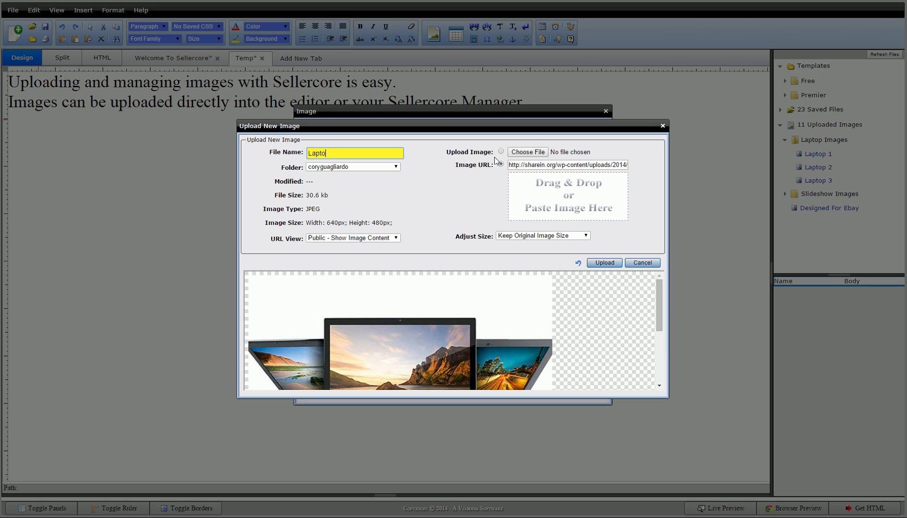
pyautogui.write('s')
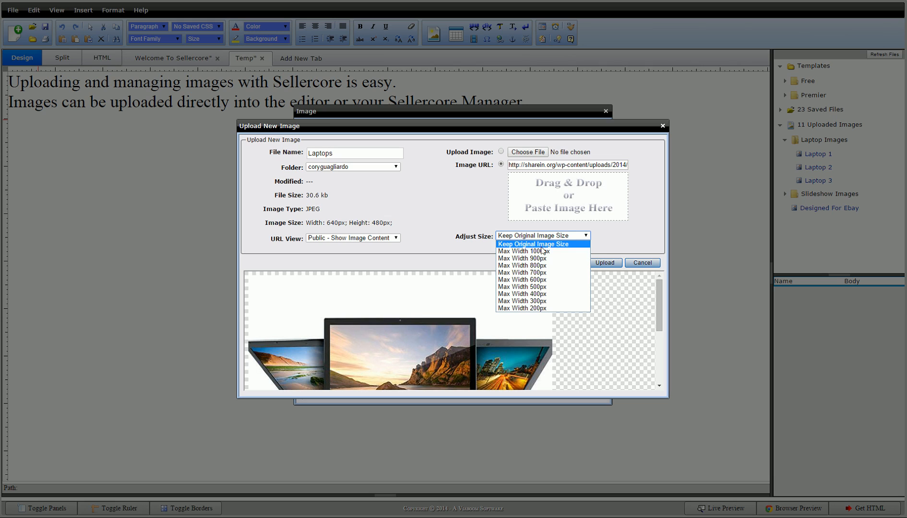
pyautogui.moveTo(532, 280)
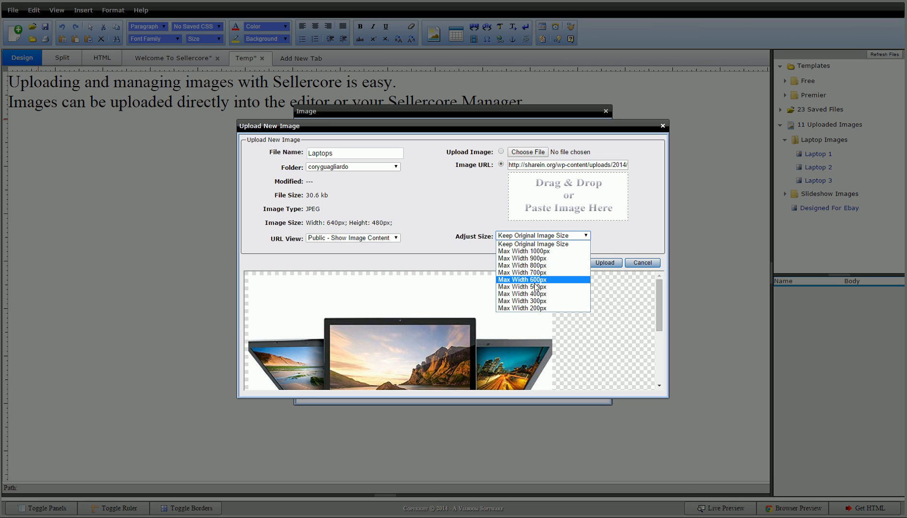
pyautogui.moveTo(522, 272)
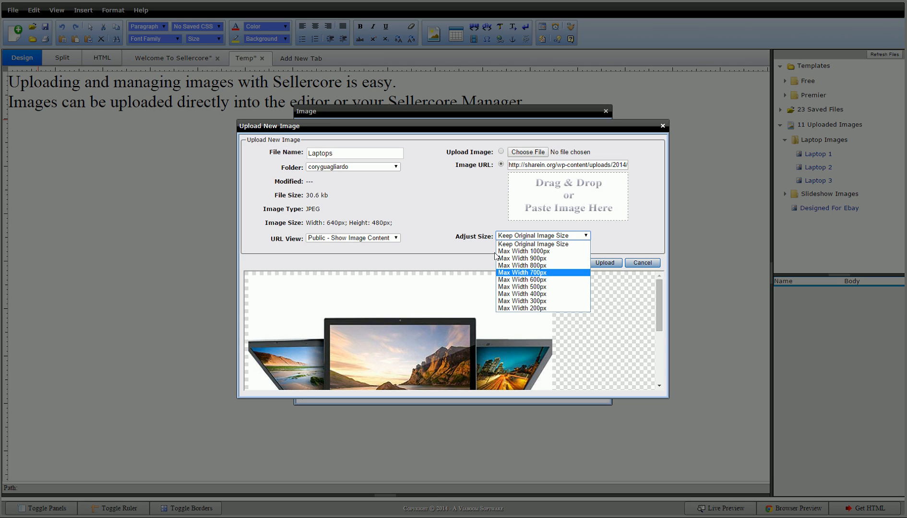
# Upload the laptop photo at Max Width 500px and insert it below the two sentences.
pyautogui.click(521, 286)
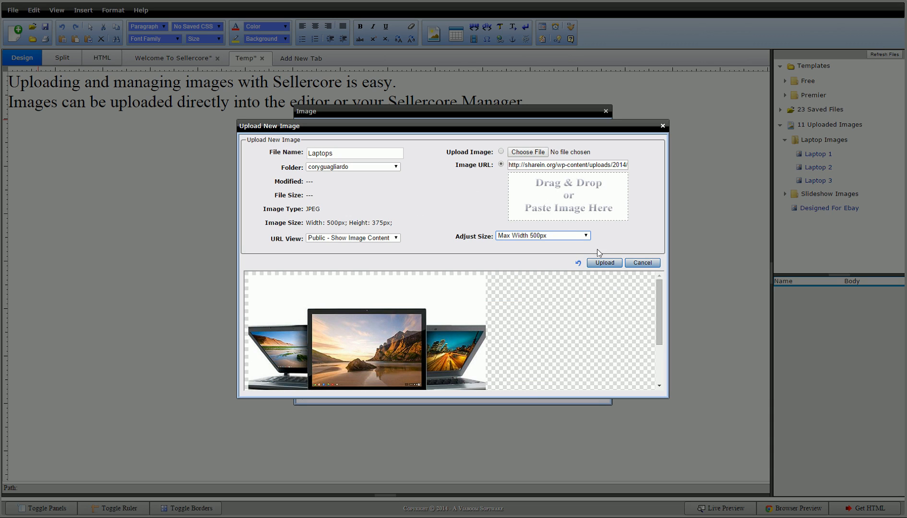
pyautogui.moveTo(348, 173)
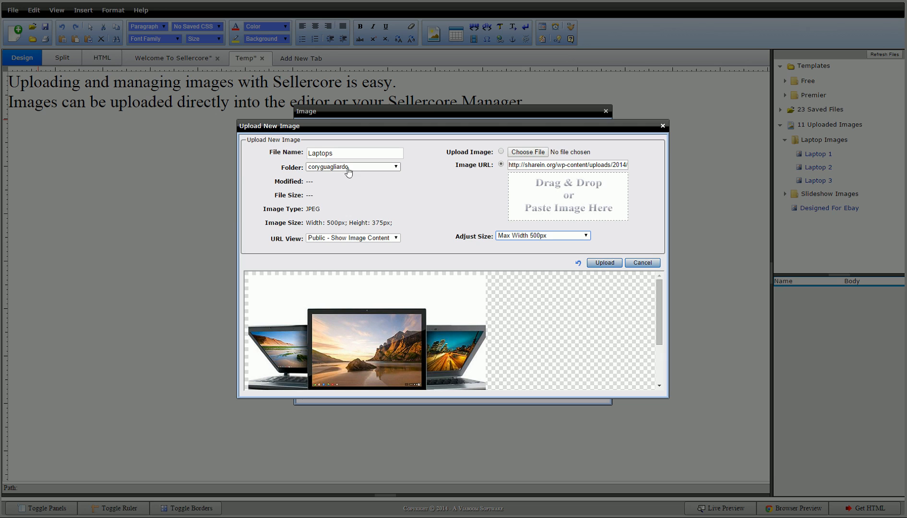
pyautogui.click(603, 263)
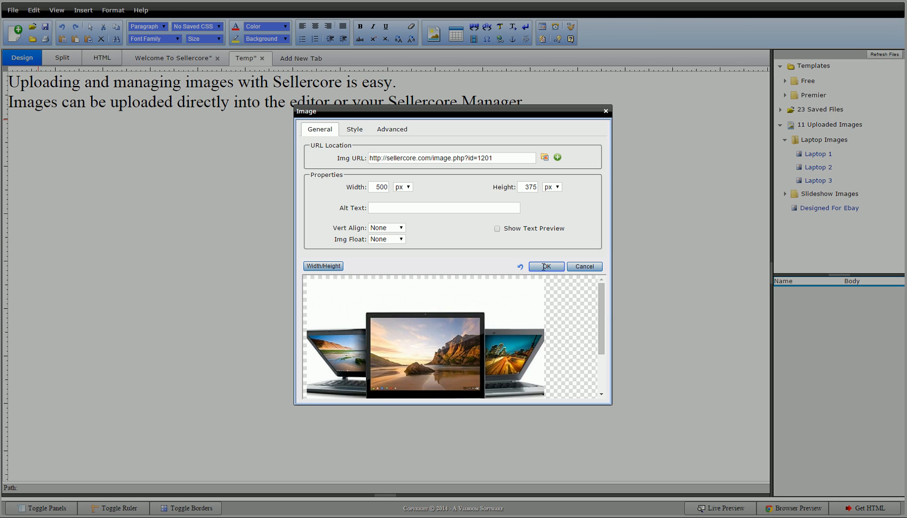
pyautogui.click(545, 267)
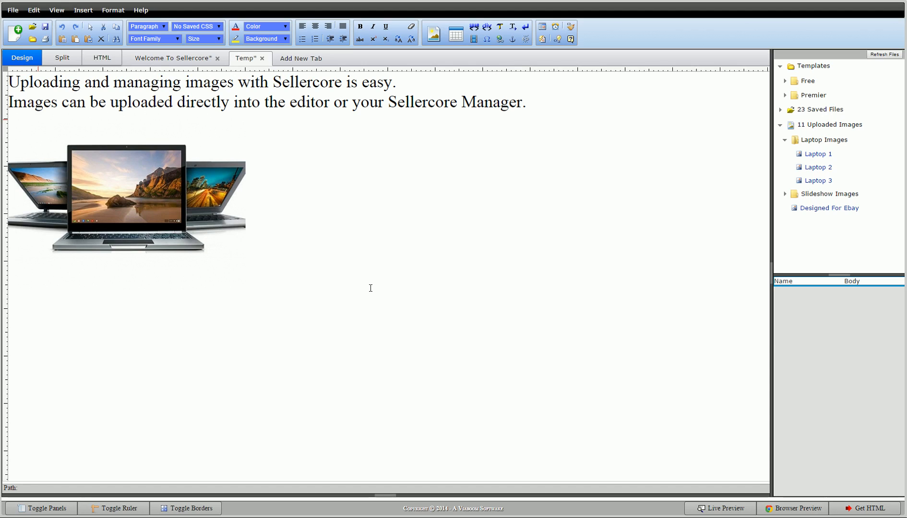
pyautogui.moveTo(397, 282)
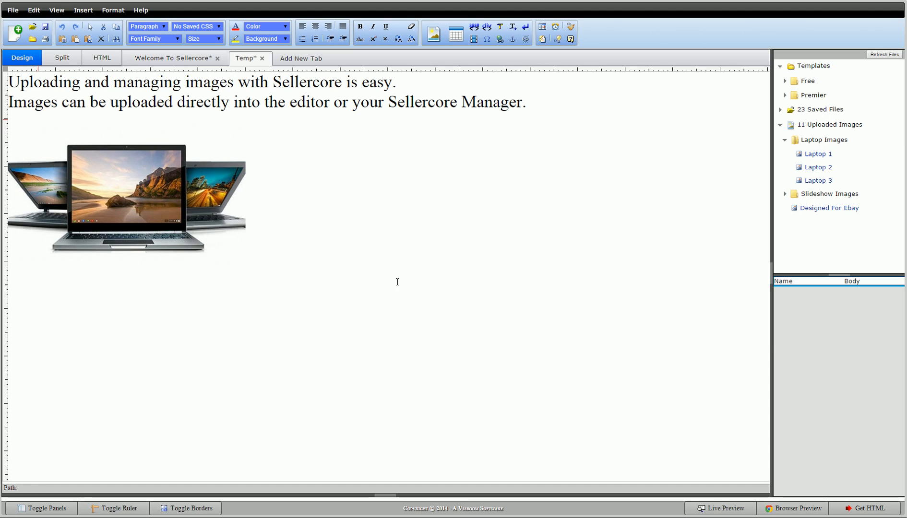
# Mark the spot after the first laptop picture for the next image.
pyautogui.click(117, 199)
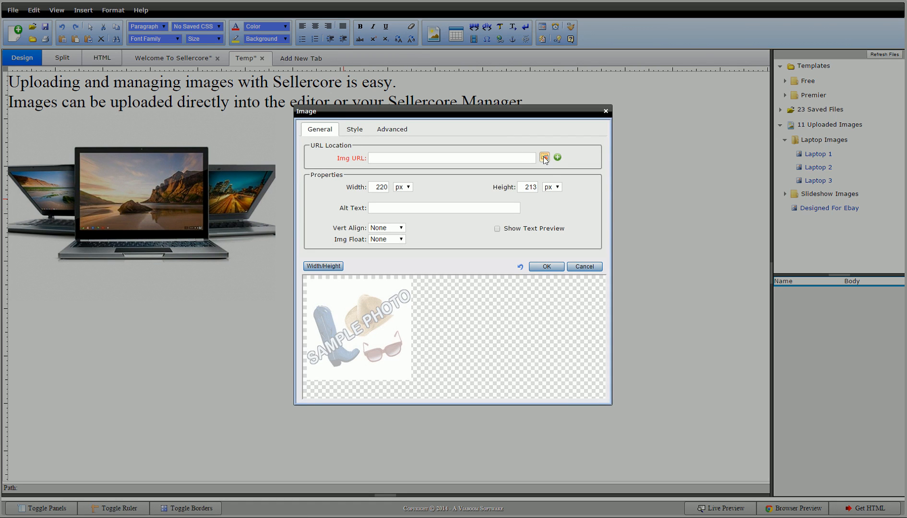
# Insert the already uploaded Laptops image a second time beside the first picture.
pyautogui.click(543, 156)
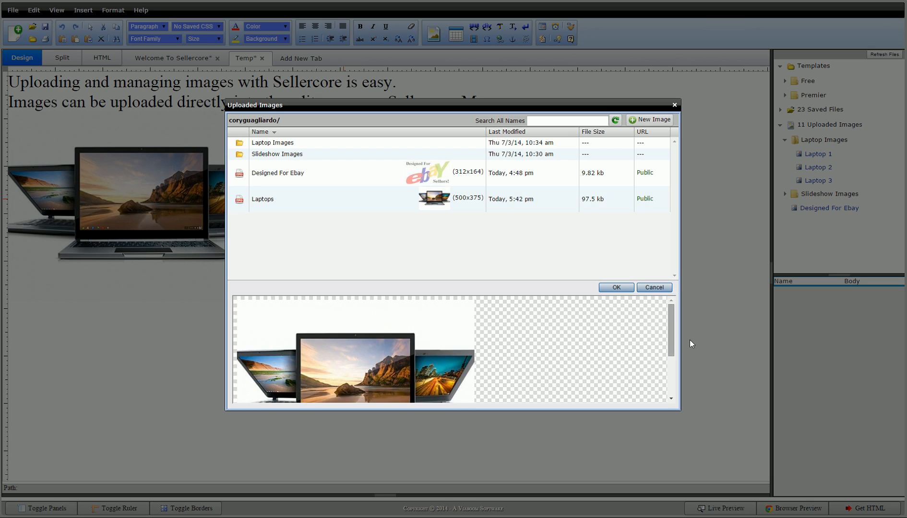
pyautogui.click(615, 287)
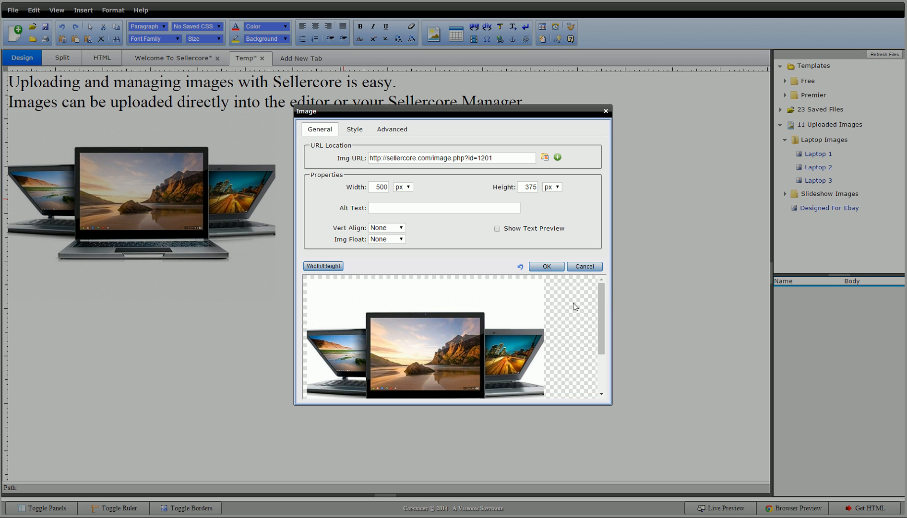
pyautogui.click(545, 267)
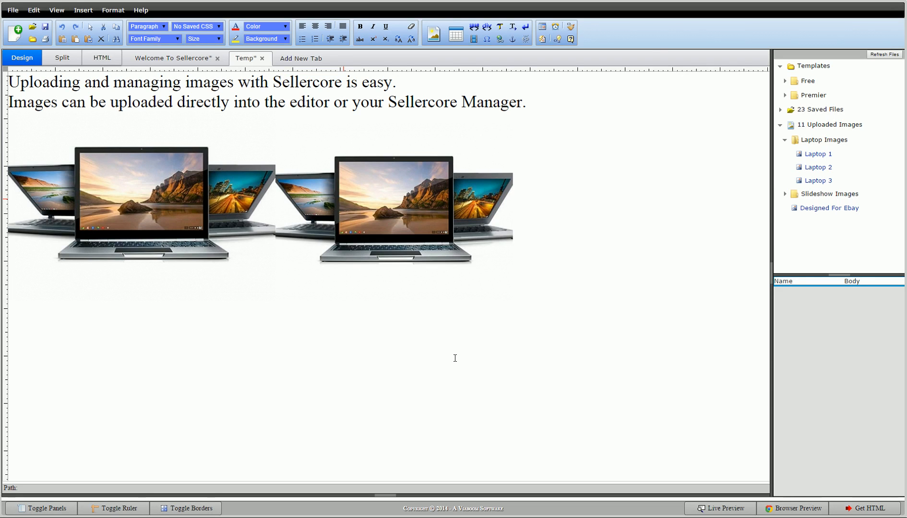
pyautogui.moveTo(512, 263)
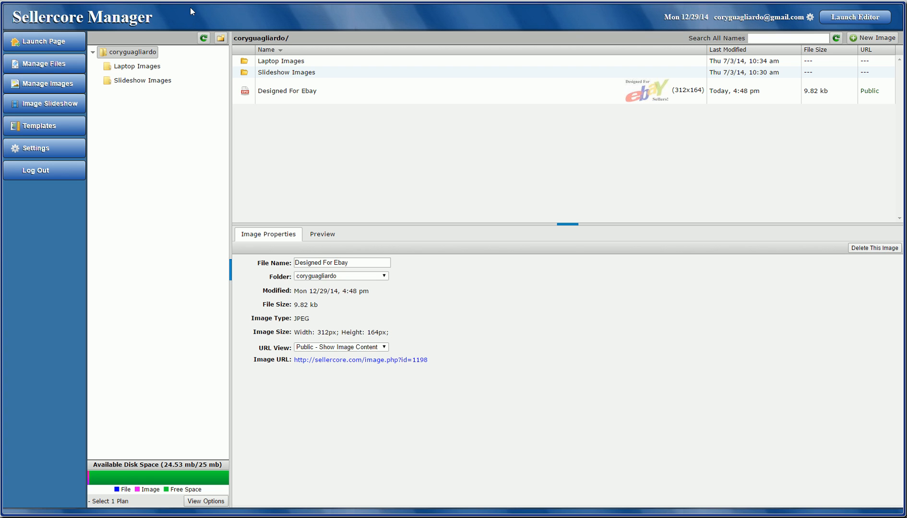
pyautogui.moveTo(44, 84)
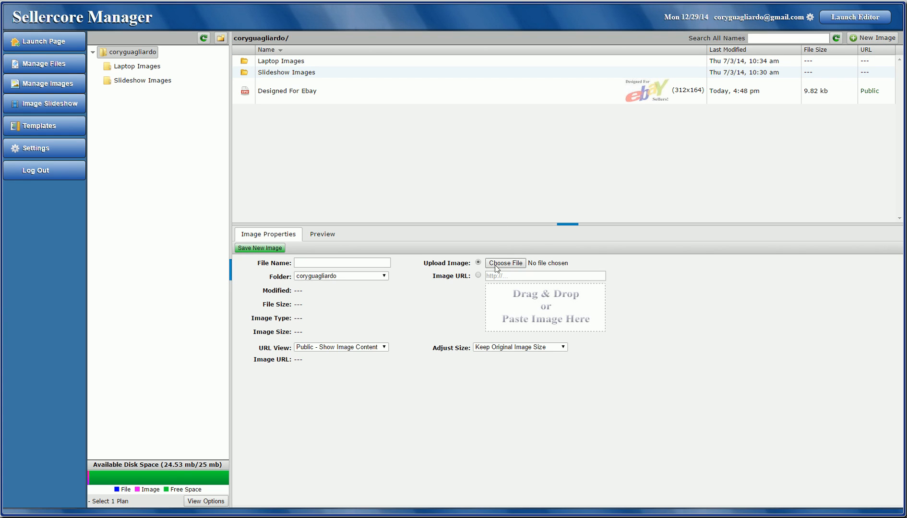
# Pick laptop.jpg from the Pictures folder for the new image upload.
pyautogui.click(504, 262)
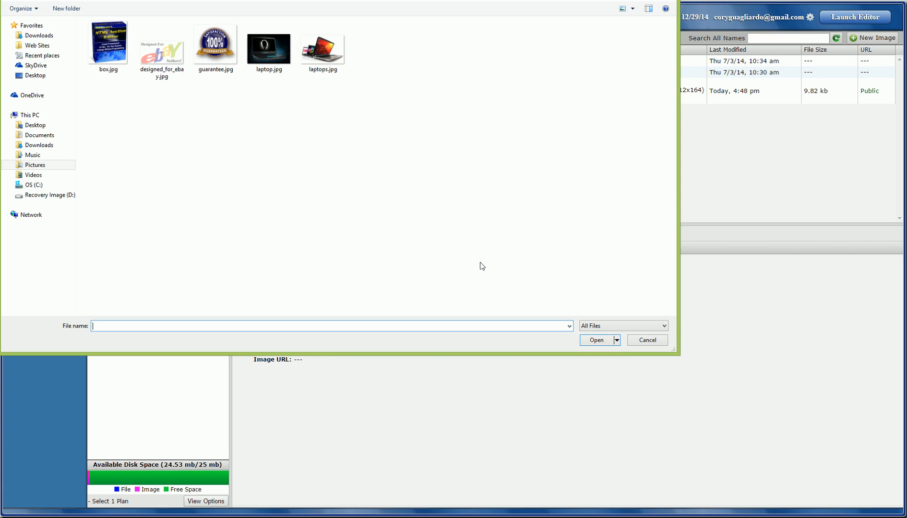
pyautogui.click(269, 49)
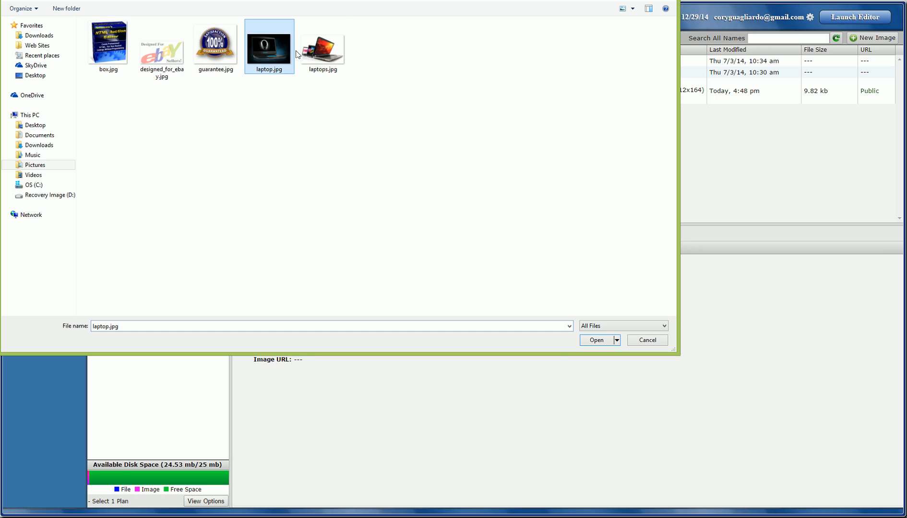
pyautogui.click(596, 340)
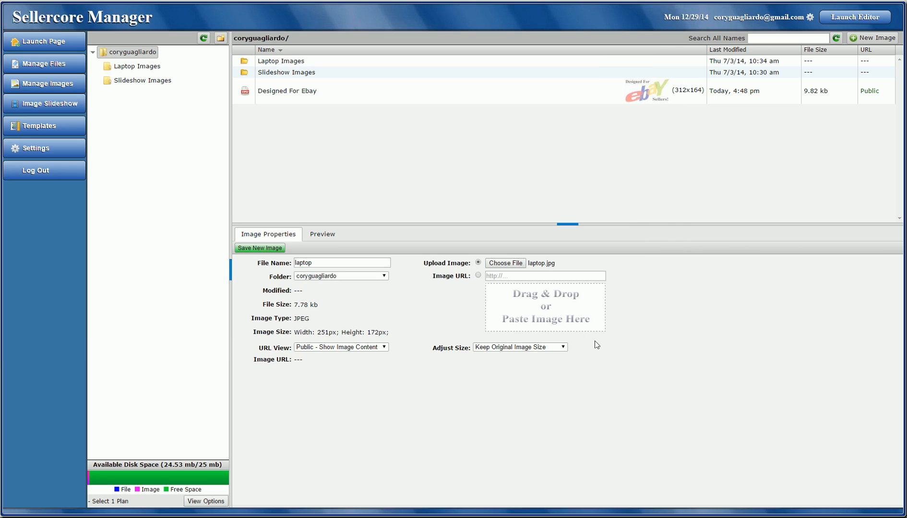
pyautogui.moveTo(478, 328)
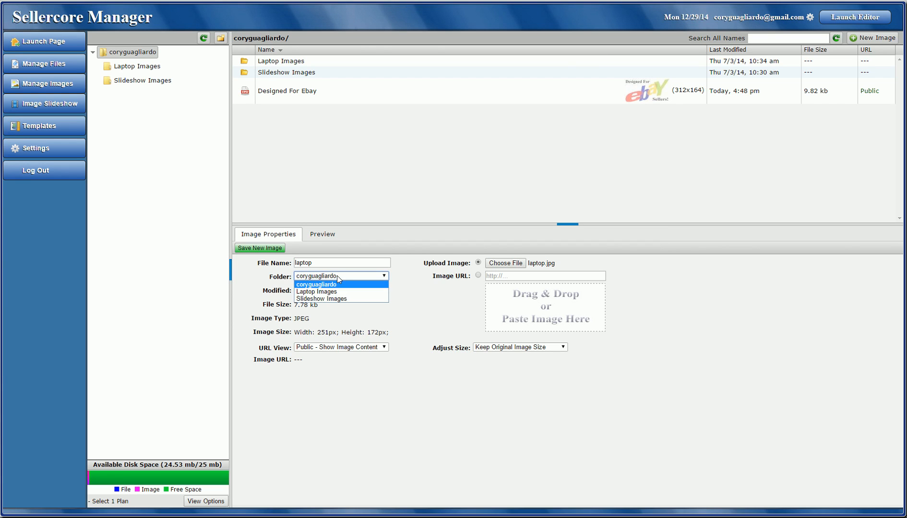
pyautogui.moveTo(316, 292)
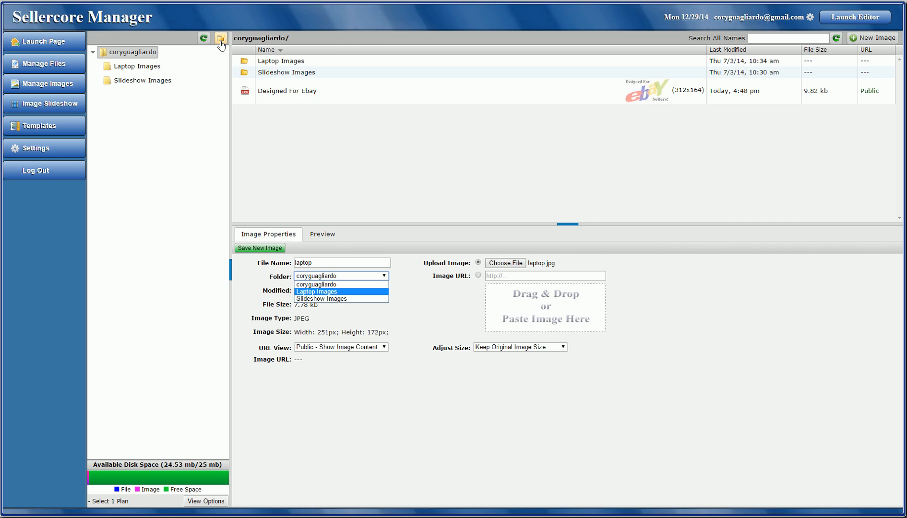
pyautogui.moveTo(325, 293)
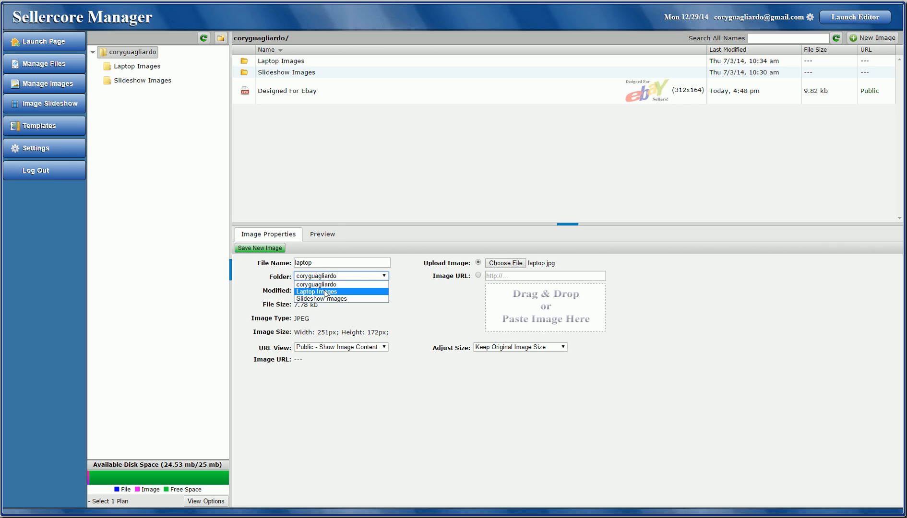
# Save the laptop image into the Laptop Images folder and review its preview and properties.
pyautogui.click(317, 292)
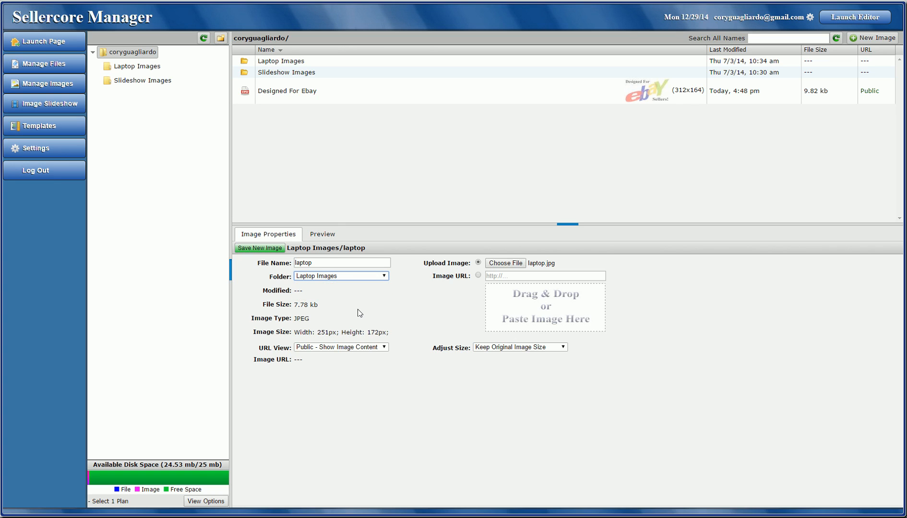
pyautogui.click(260, 248)
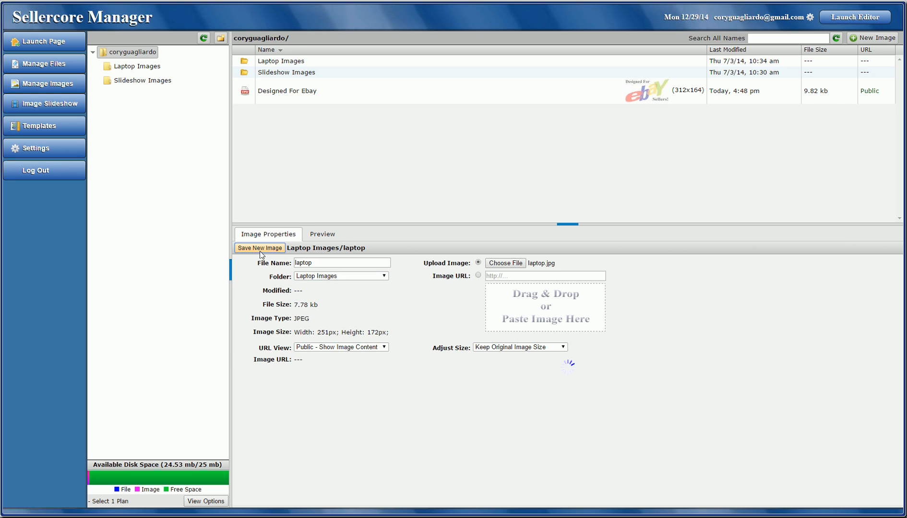
pyautogui.click(259, 249)
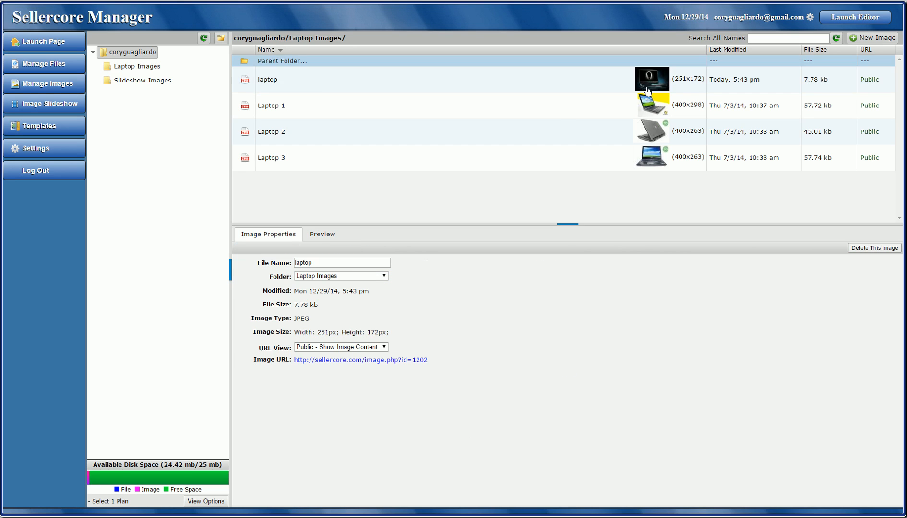
pyautogui.click(322, 233)
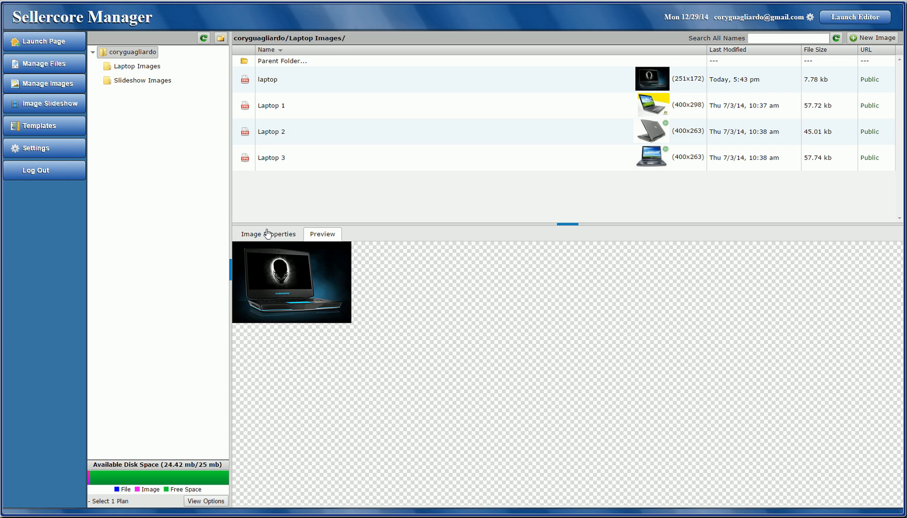
pyautogui.click(268, 233)
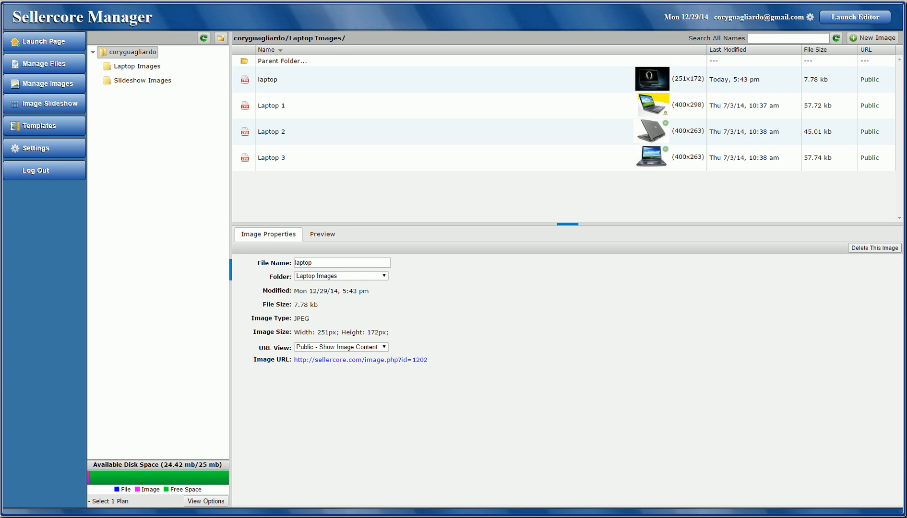
# Refresh the editor's uploaded images, expand Laptop Images and insert 'laptop' below the photo row.
pyautogui.click(855, 16)
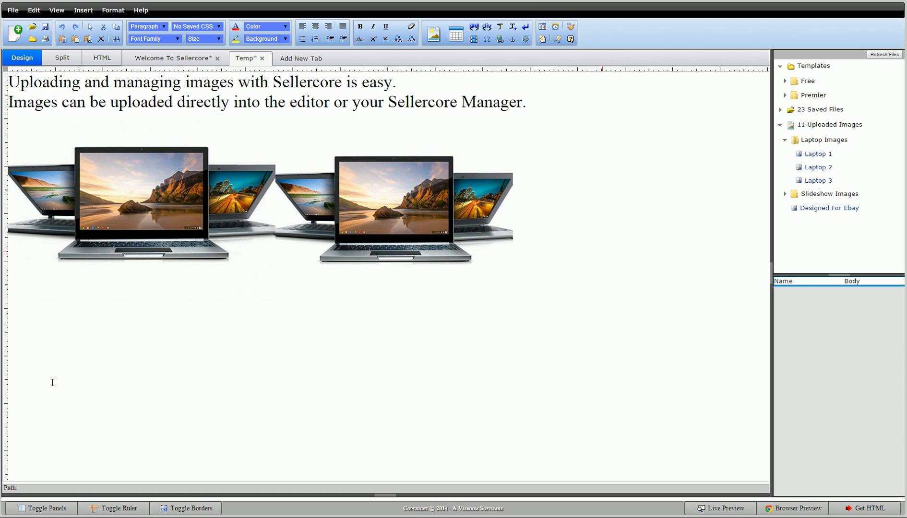
pyautogui.moveTo(750, 171)
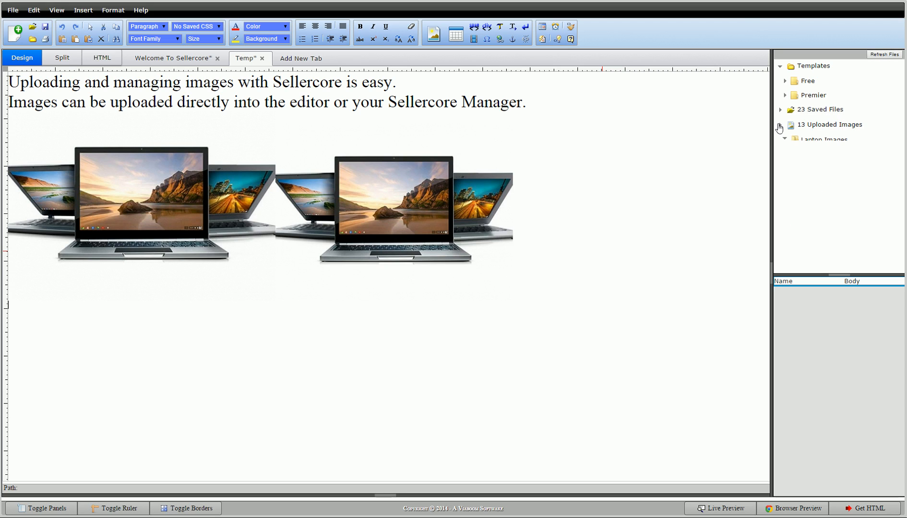
pyautogui.click(779, 124)
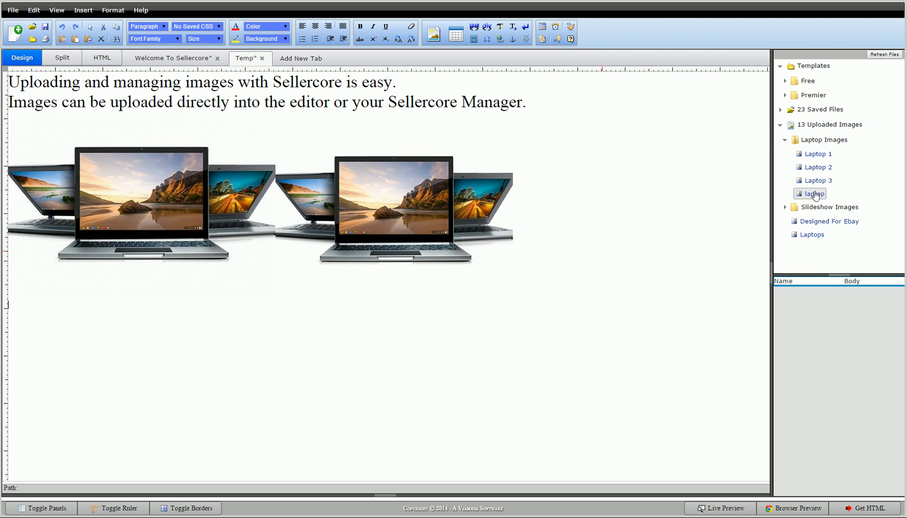
pyautogui.click(812, 235)
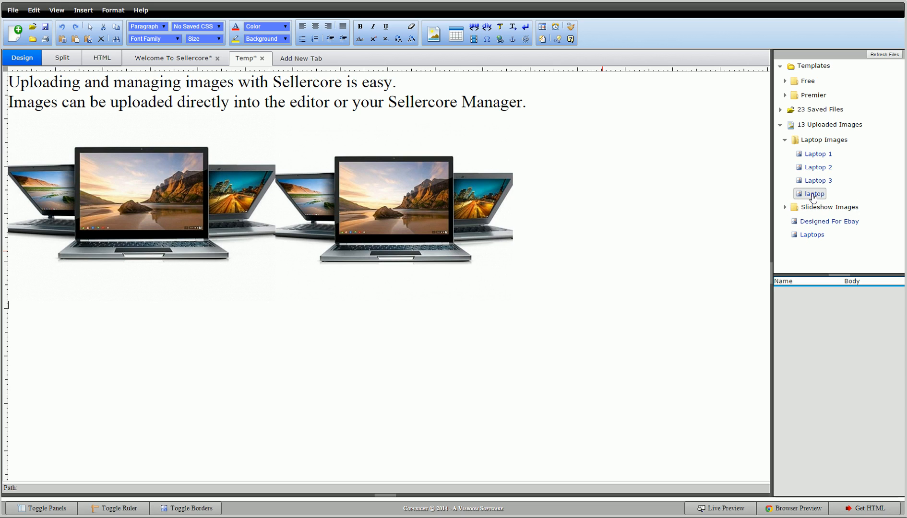
pyautogui.doubleClick(813, 193)
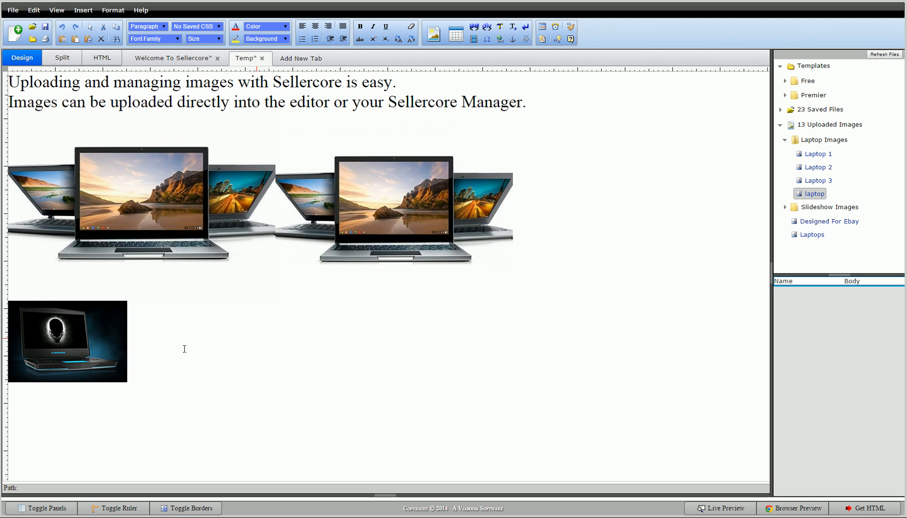
pyautogui.moveTo(433, 33)
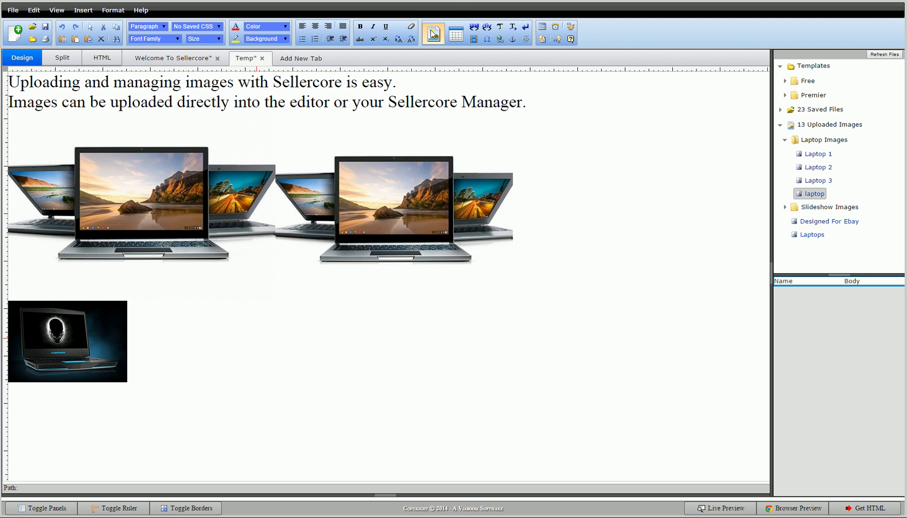
# Insert a second copy of the uploaded laptop image and enlarge it on the Temp page.
pyautogui.click(433, 33)
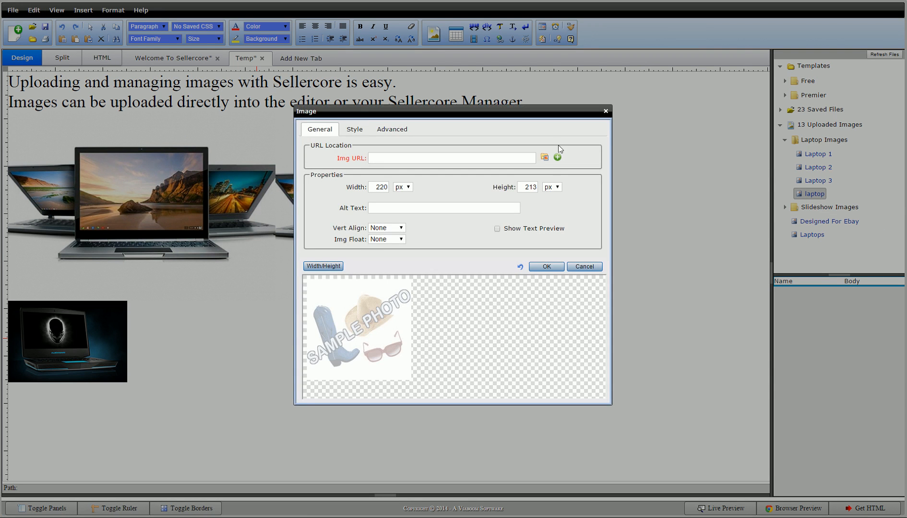
pyautogui.click(543, 156)
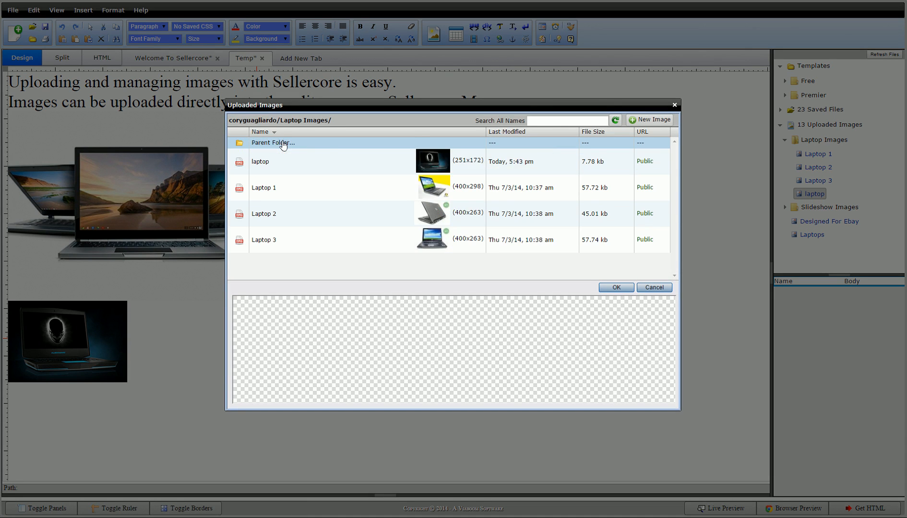
pyautogui.click(260, 161)
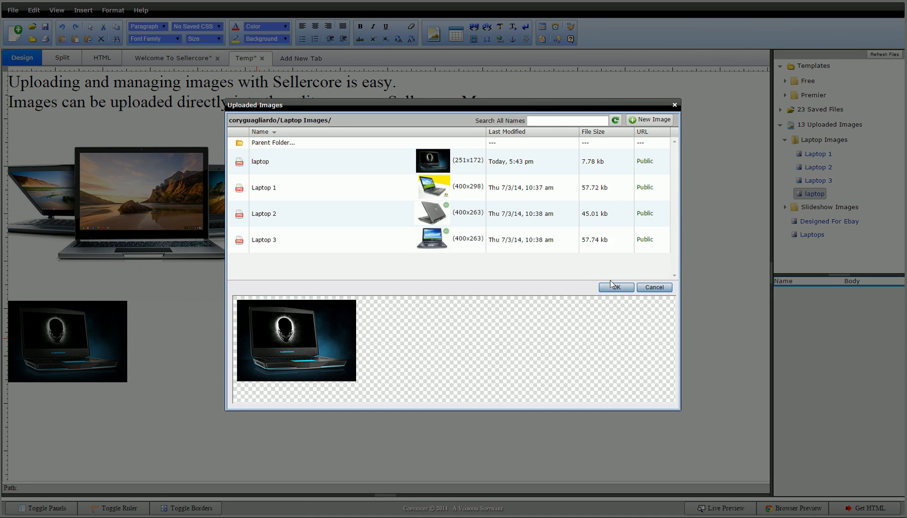
pyautogui.click(615, 288)
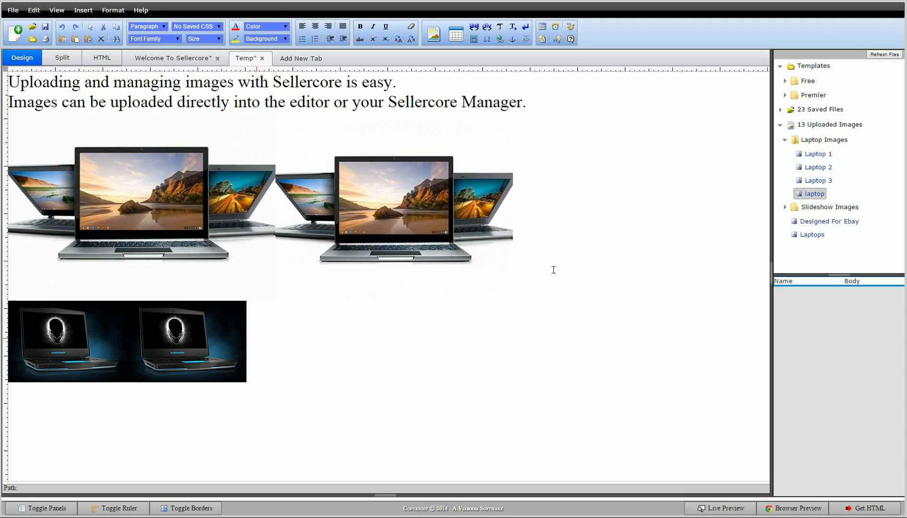
pyautogui.click(191, 342)
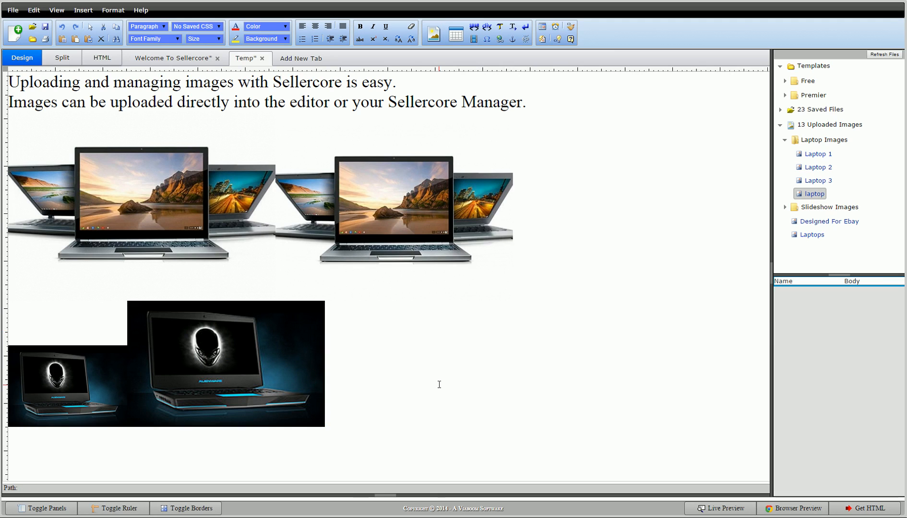
# Switch to the Welcome To Sellercore document.
pyautogui.click(173, 58)
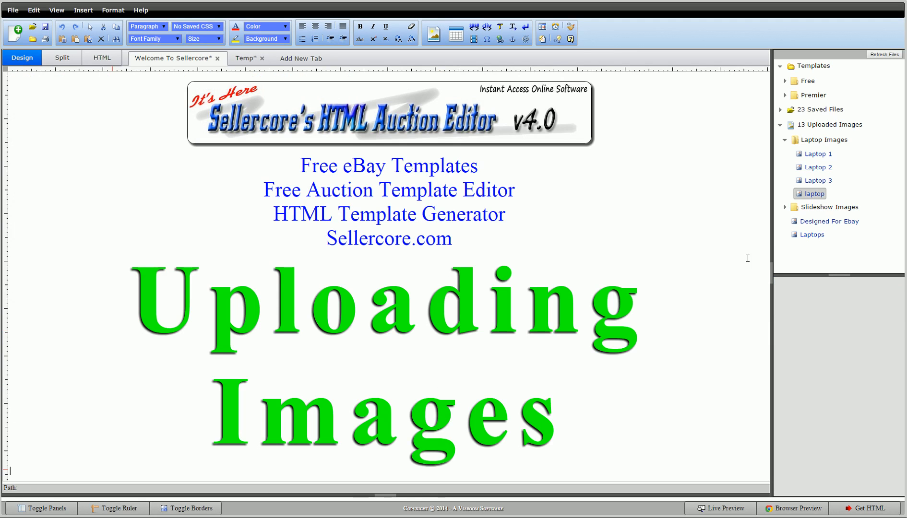
pyautogui.moveTo(718, 246)
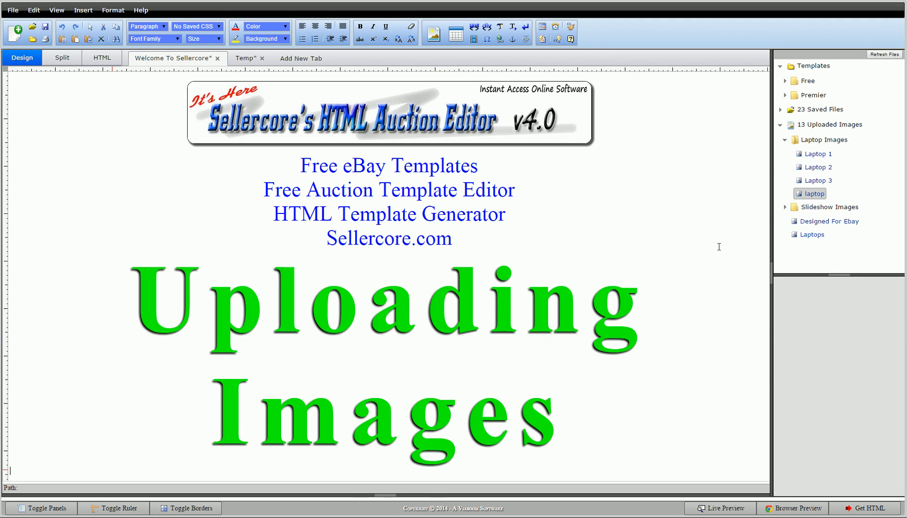